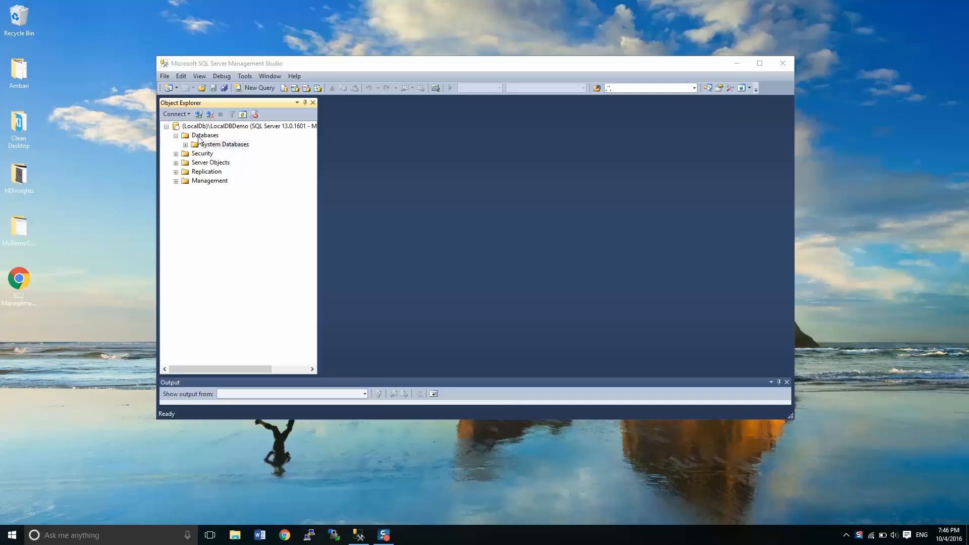
Bring up the Databases folder actions on the LocalDBDemo server to start a new database
right_click(205, 135)
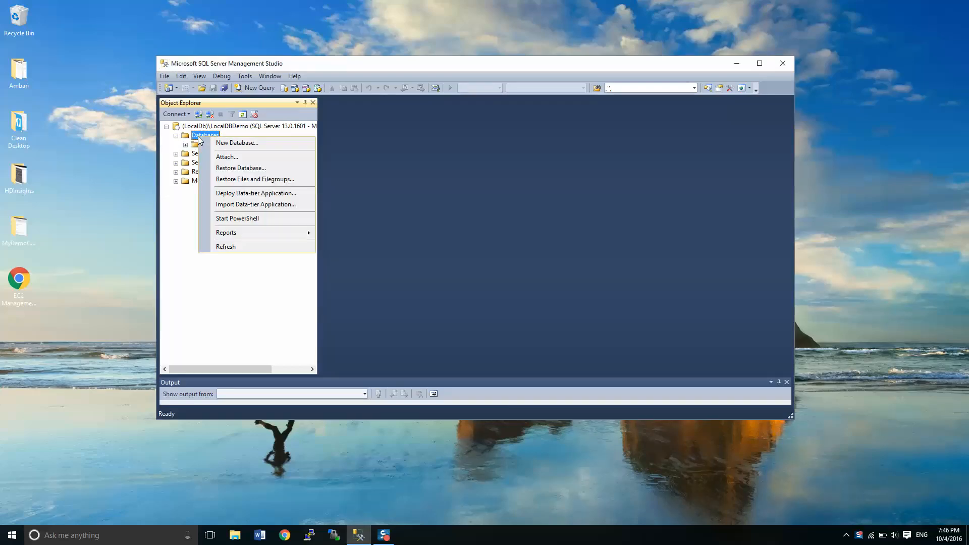
mouse_move(236, 143)
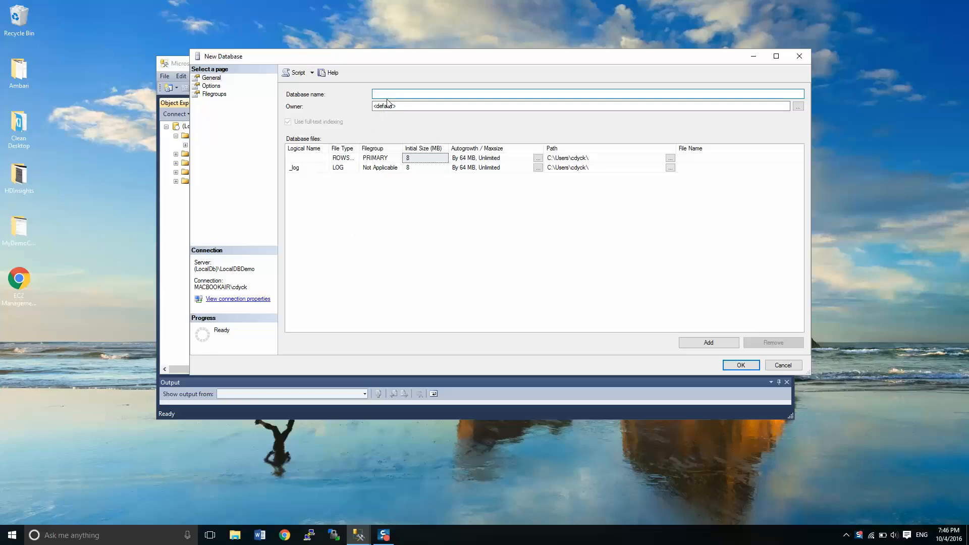
Name the new database StudentTracker and browse for its data file folder
text(Student Tracker)
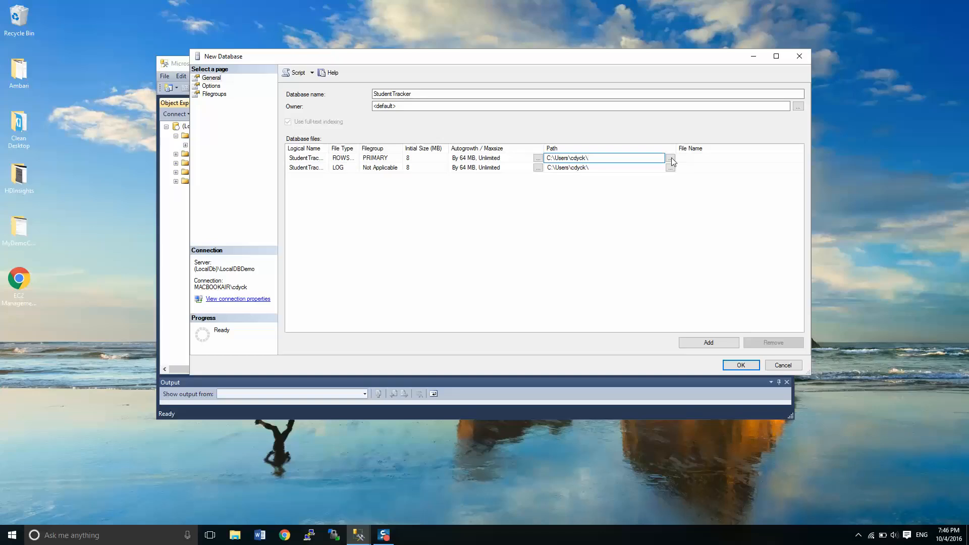
click(671, 158)
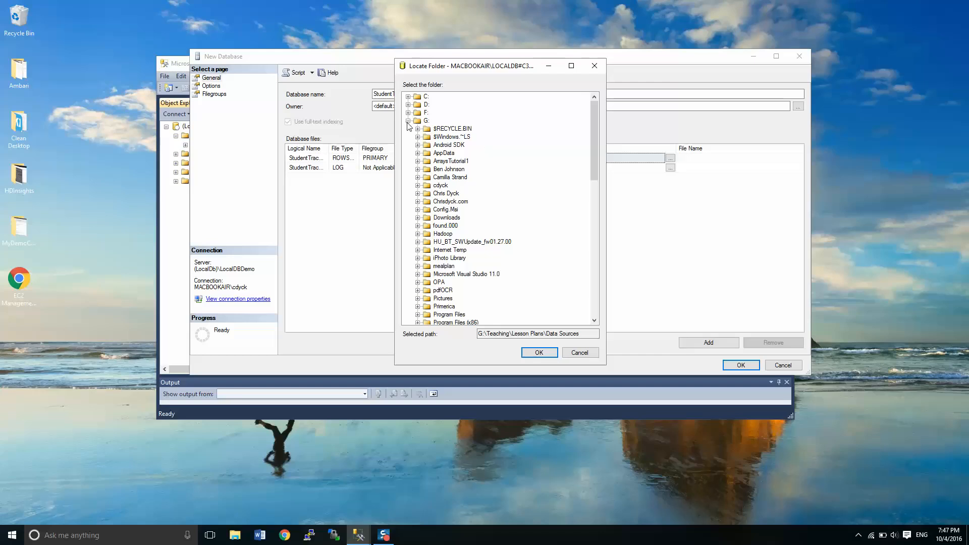
Collapse the G: drive node and cancel out of the Locate Folder browser
click(425, 121)
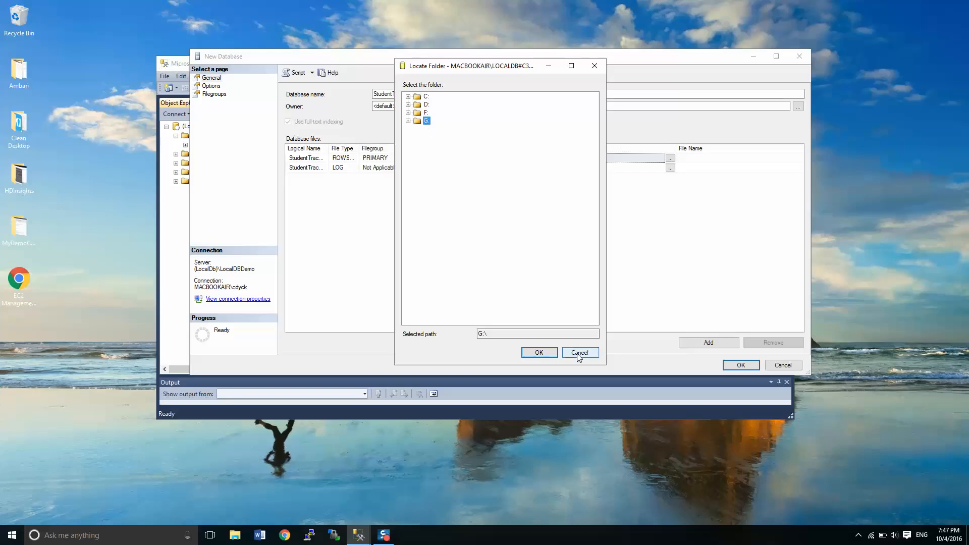
mouse_move(489, 350)
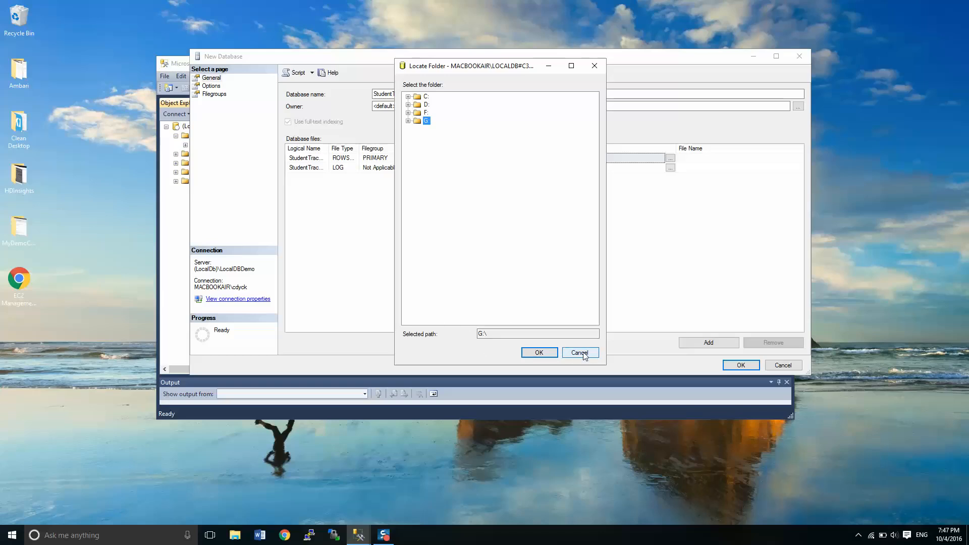
click(579, 352)
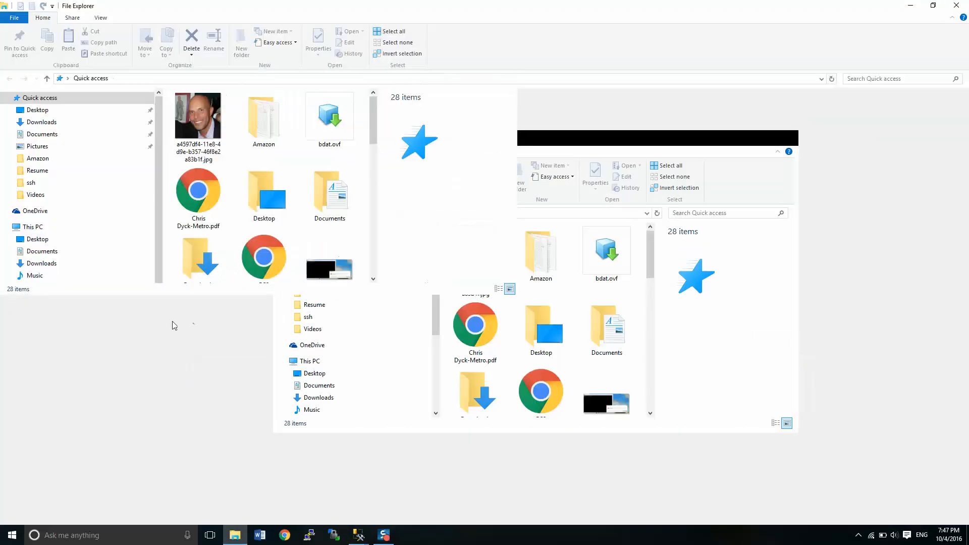
Create an empty LocalDBDemoData folder on the G: drive and go into it
click(47, 348)
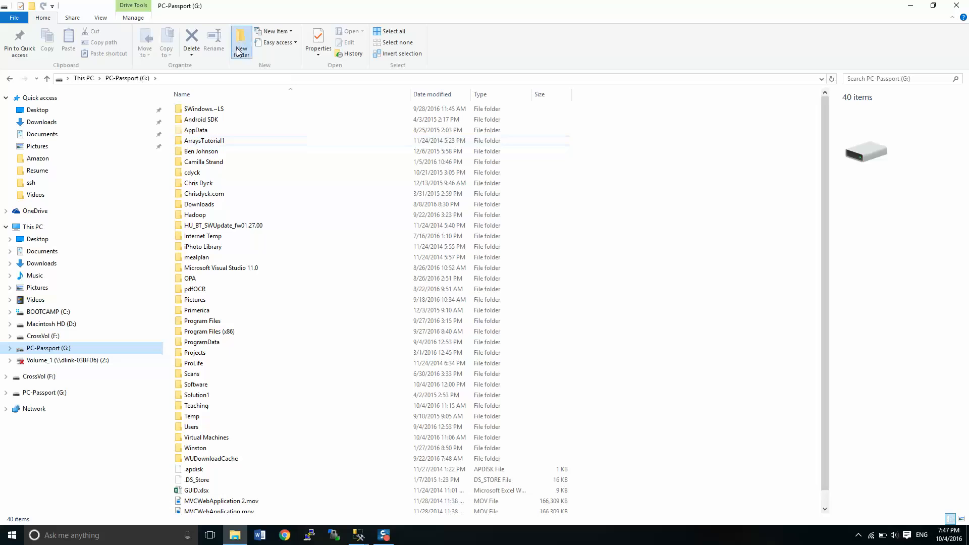
click(241, 43)
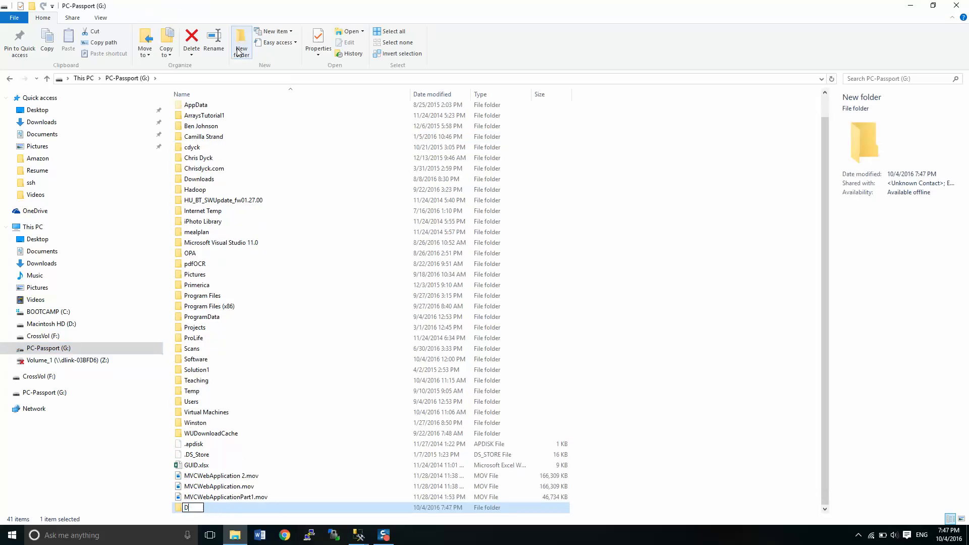
text(ata)
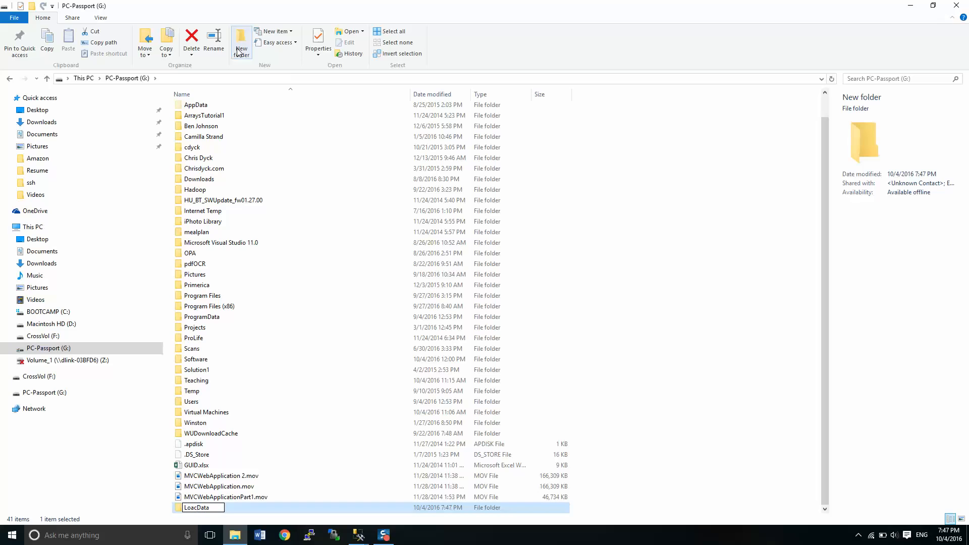
key(Backspace)
text(calDBDemo)
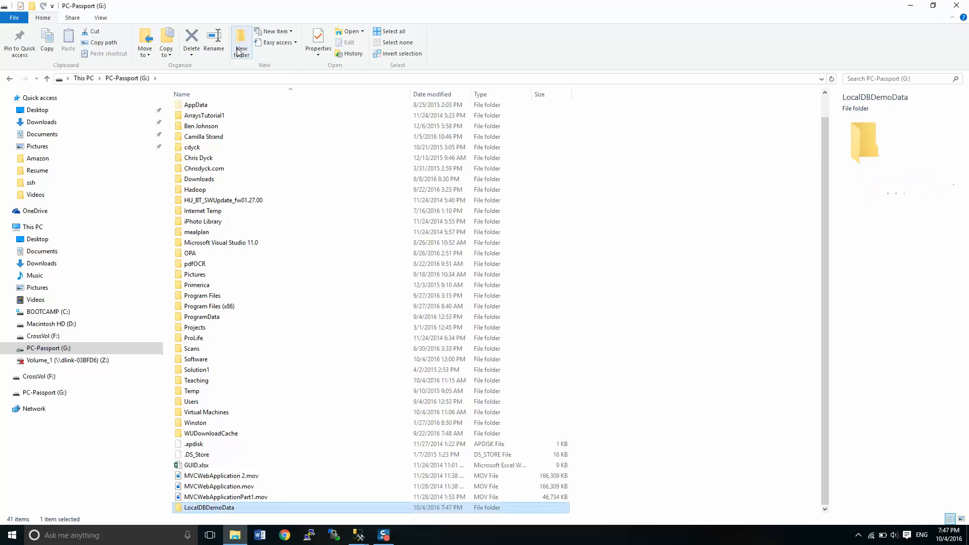
double_click(209, 507)
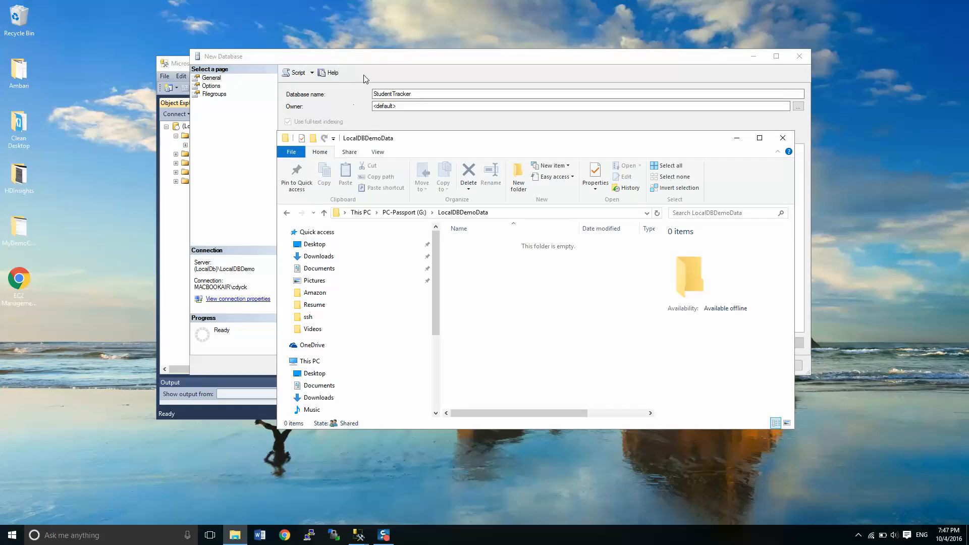
mouse_move(268, 67)
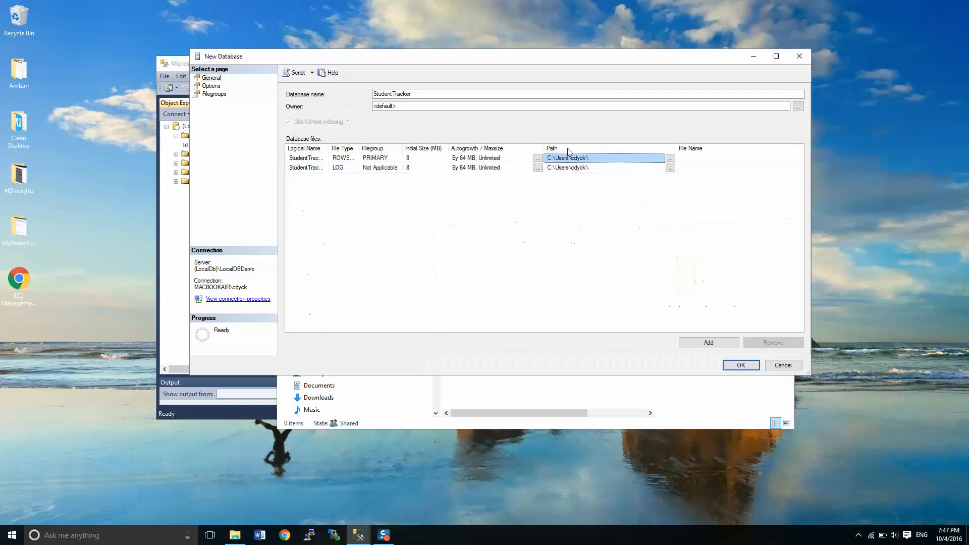
Point the StudentTracker data file path to G:\LocalDBDemoData via Locate Folder
click(669, 167)
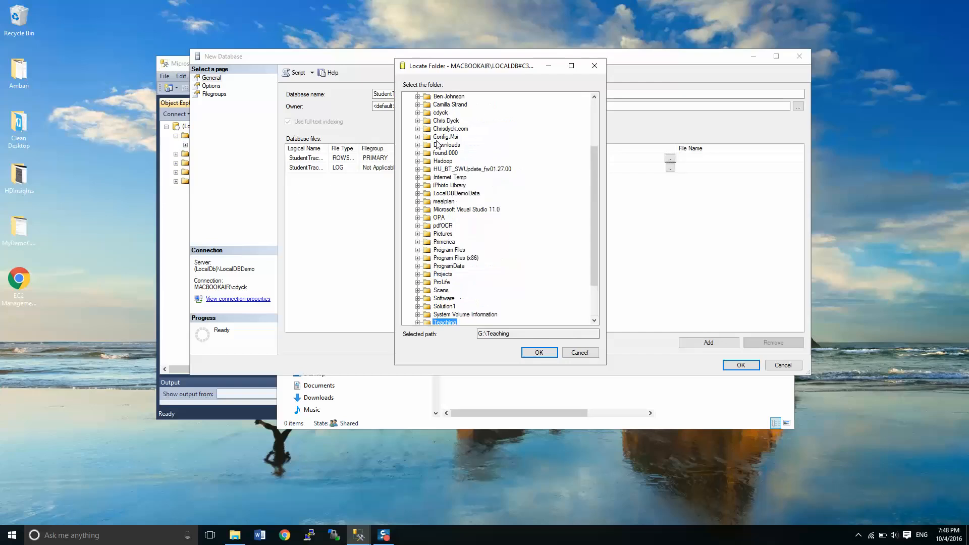
click(456, 192)
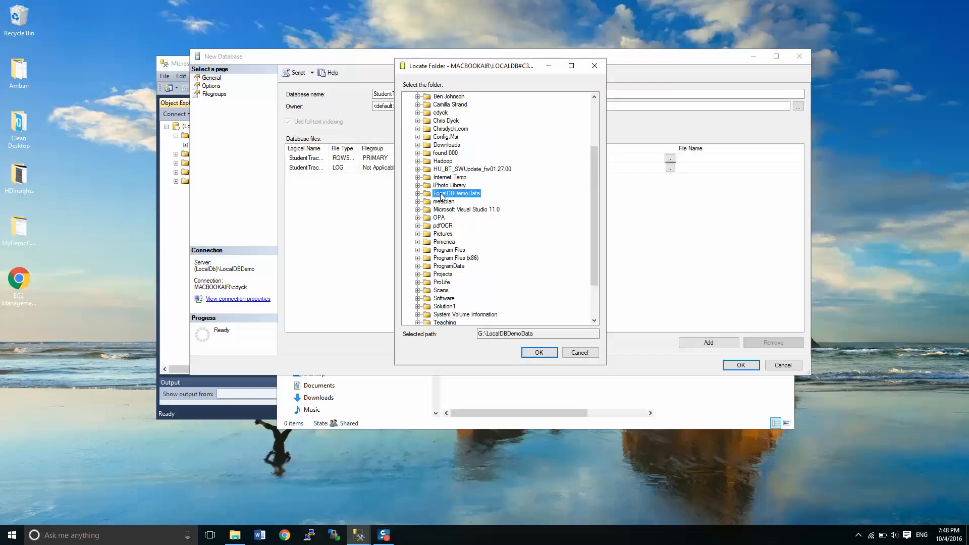
click(538, 352)
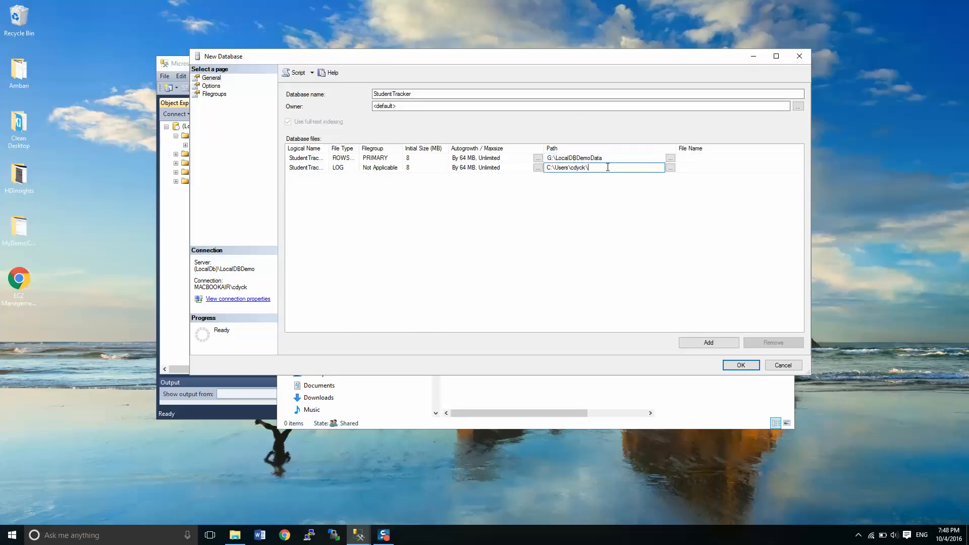
Paste G:\LocalDBDemoData as the log file path and create the StudentTracker database
right_click(575, 167)
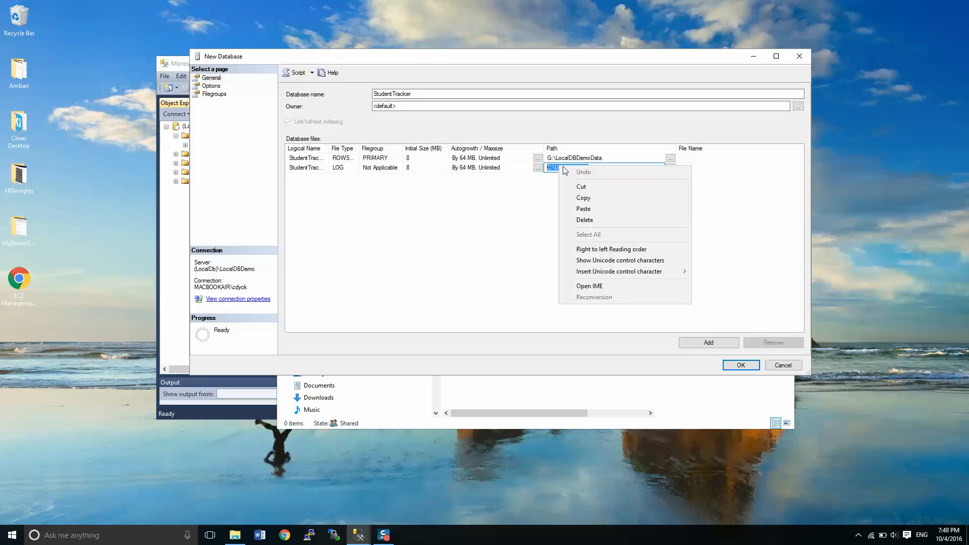
click(584, 209)
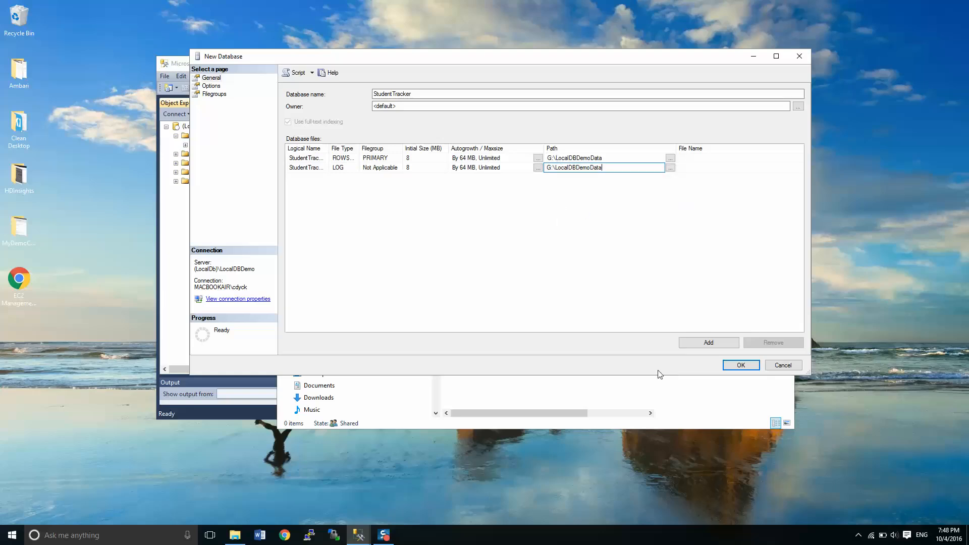
mouse_move(221, 101)
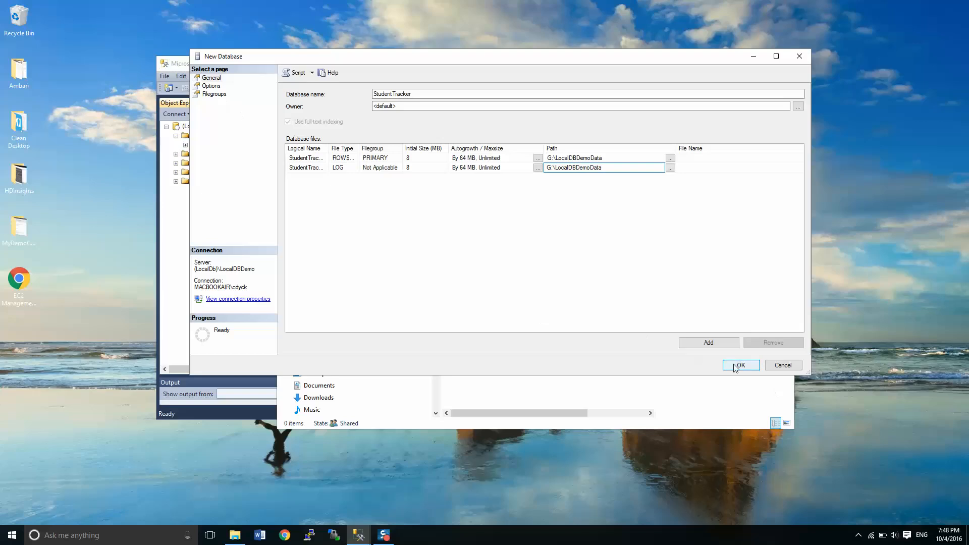
click(740, 364)
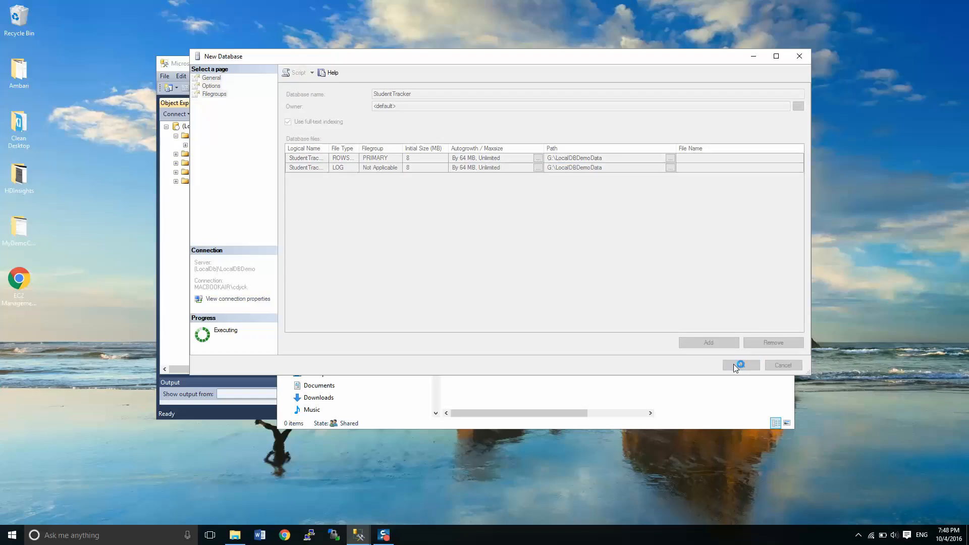
click(740, 364)
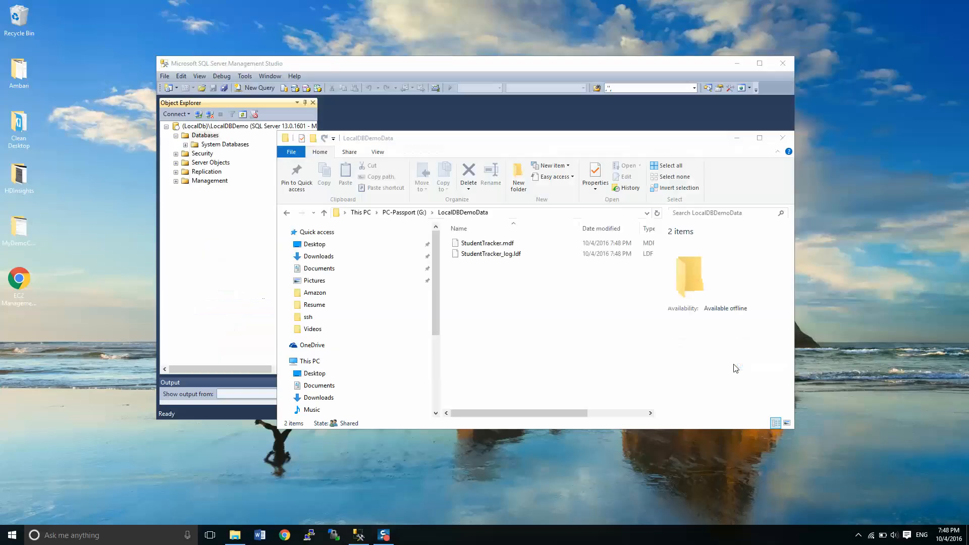